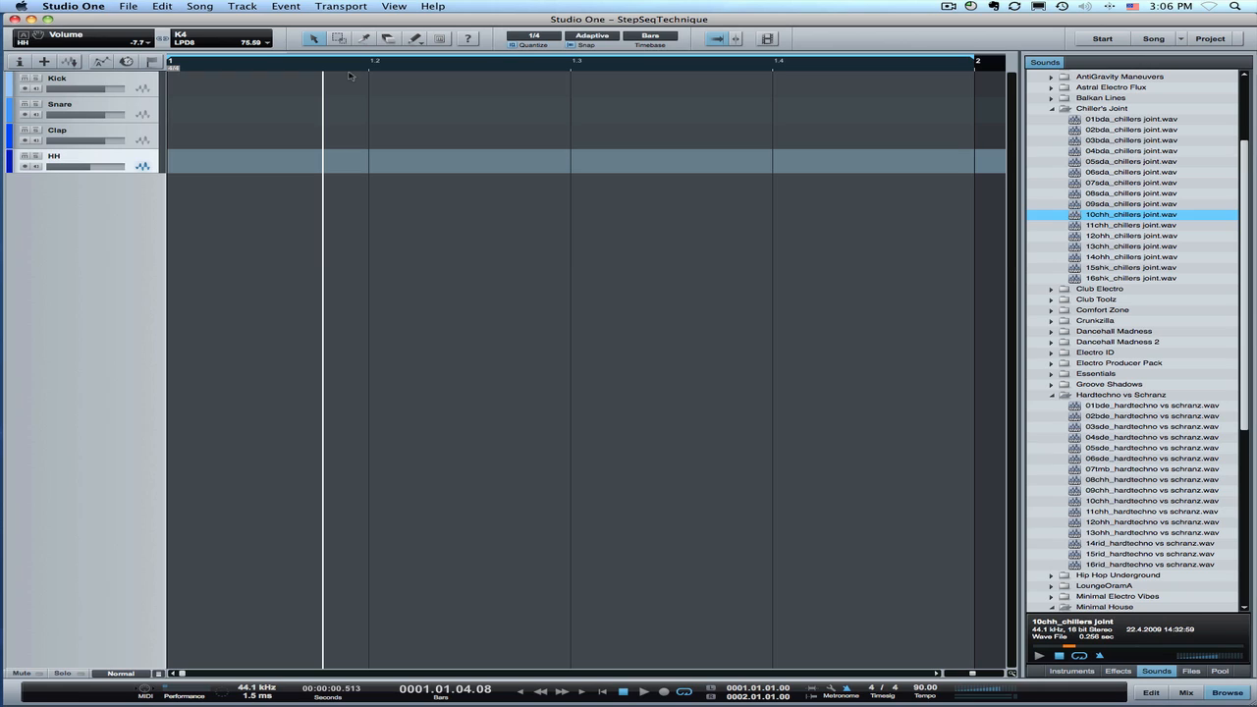
pyautogui.moveTo(371, 212)
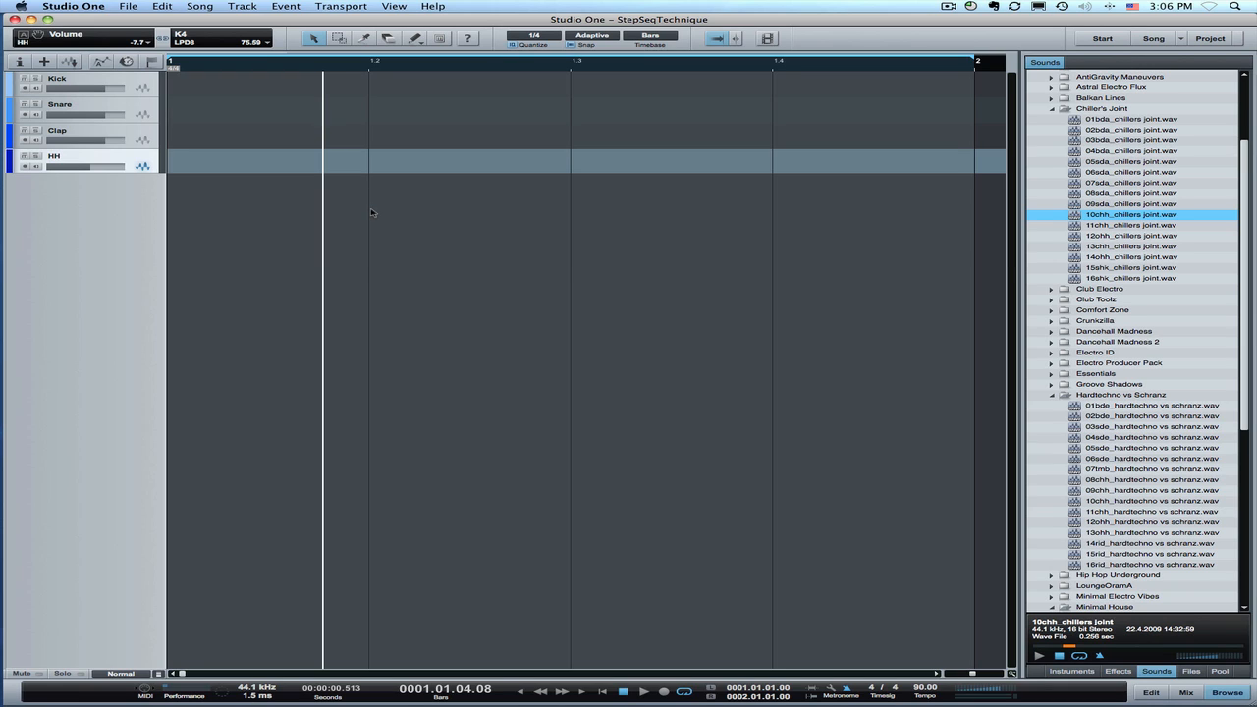
pyautogui.moveTo(1073, 232)
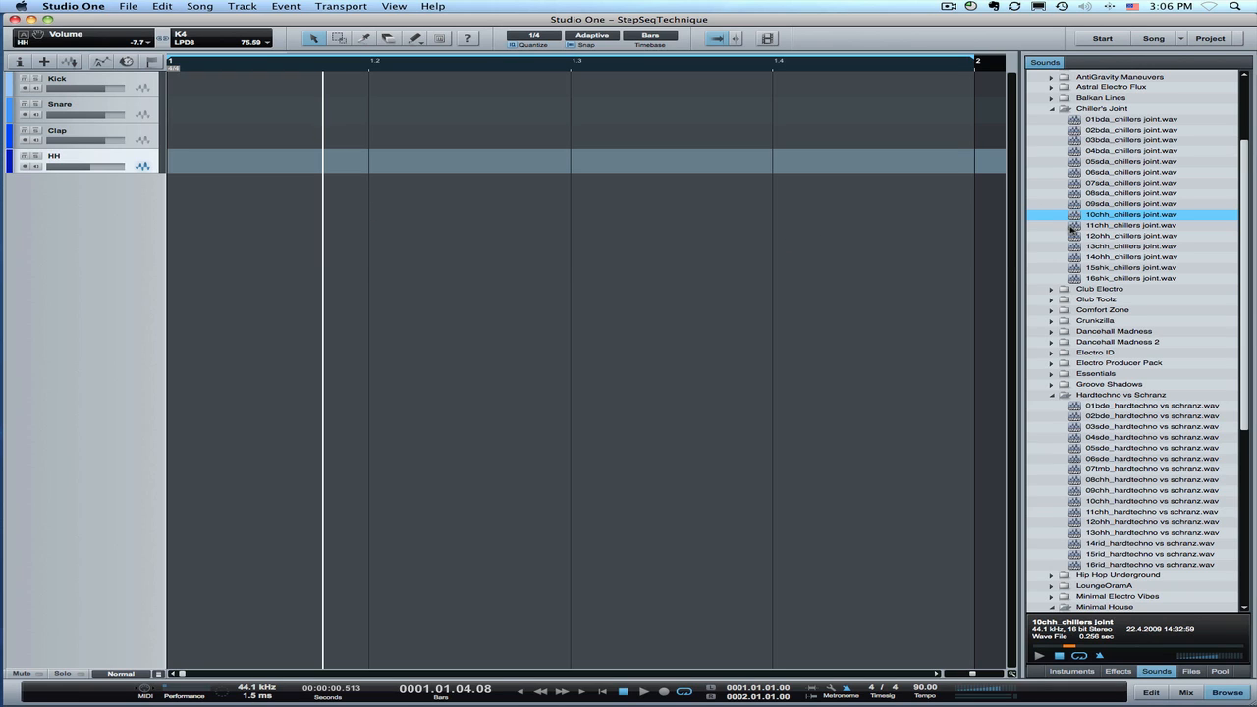
# Select the Chiller's Joint folder and audition its kick and other drum one-shots in the Browser
pyautogui.click(1225, 692)
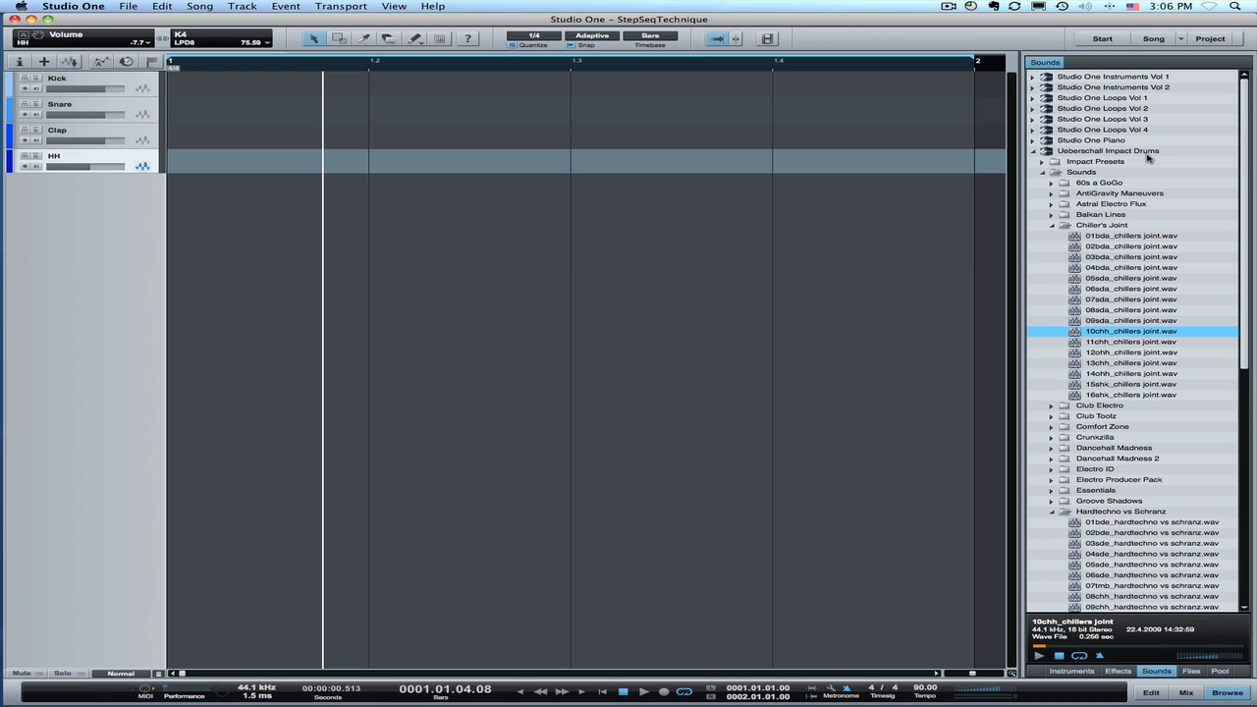
pyautogui.moveTo(1065, 169)
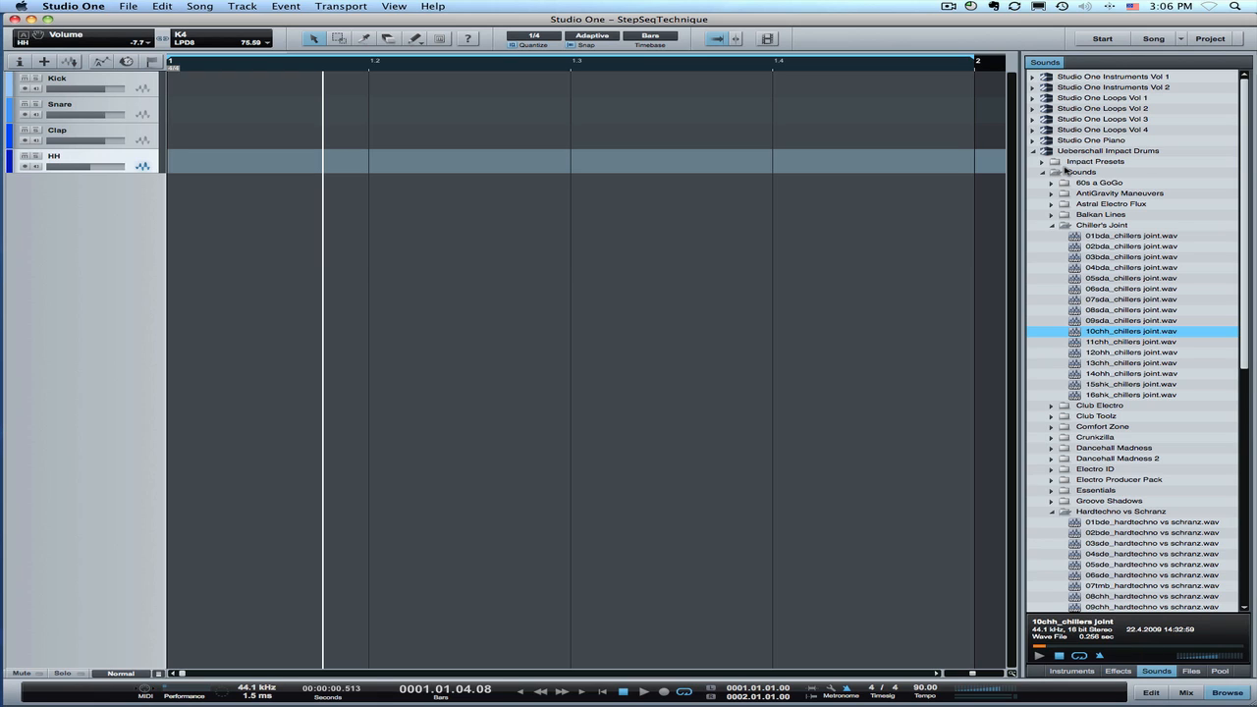
pyautogui.moveTo(1104, 369)
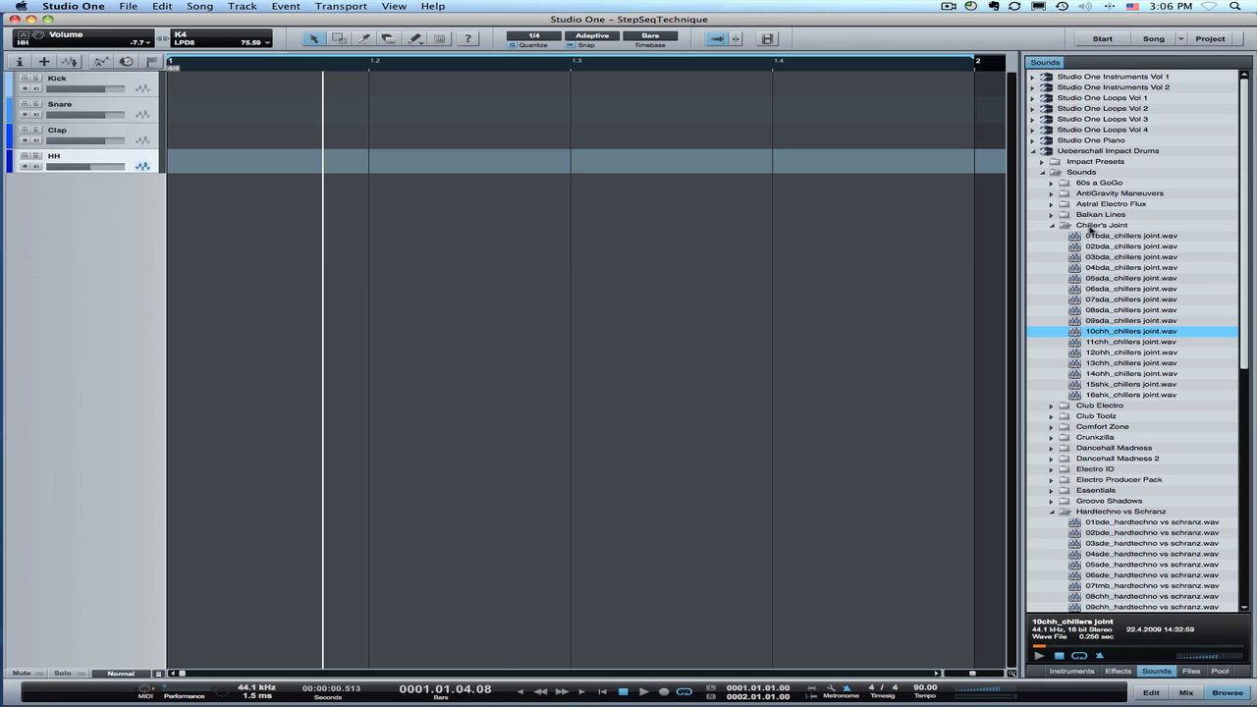
pyautogui.click(1101, 224)
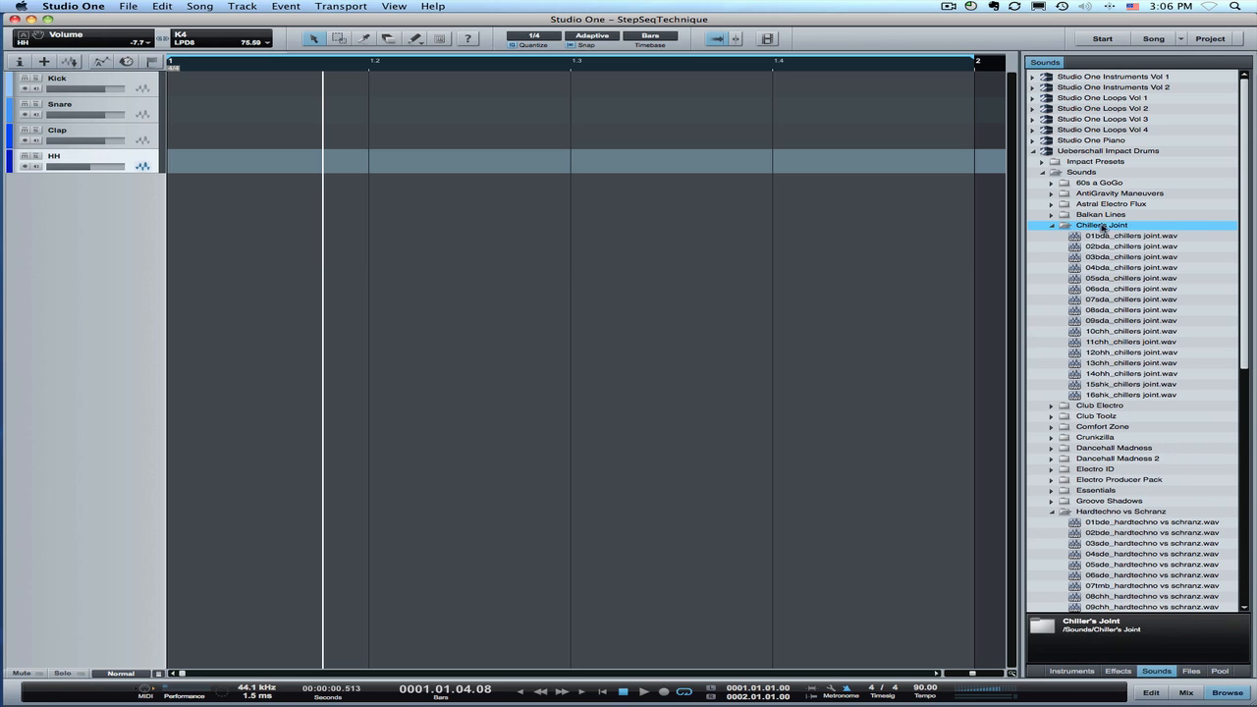
pyautogui.click(1131, 235)
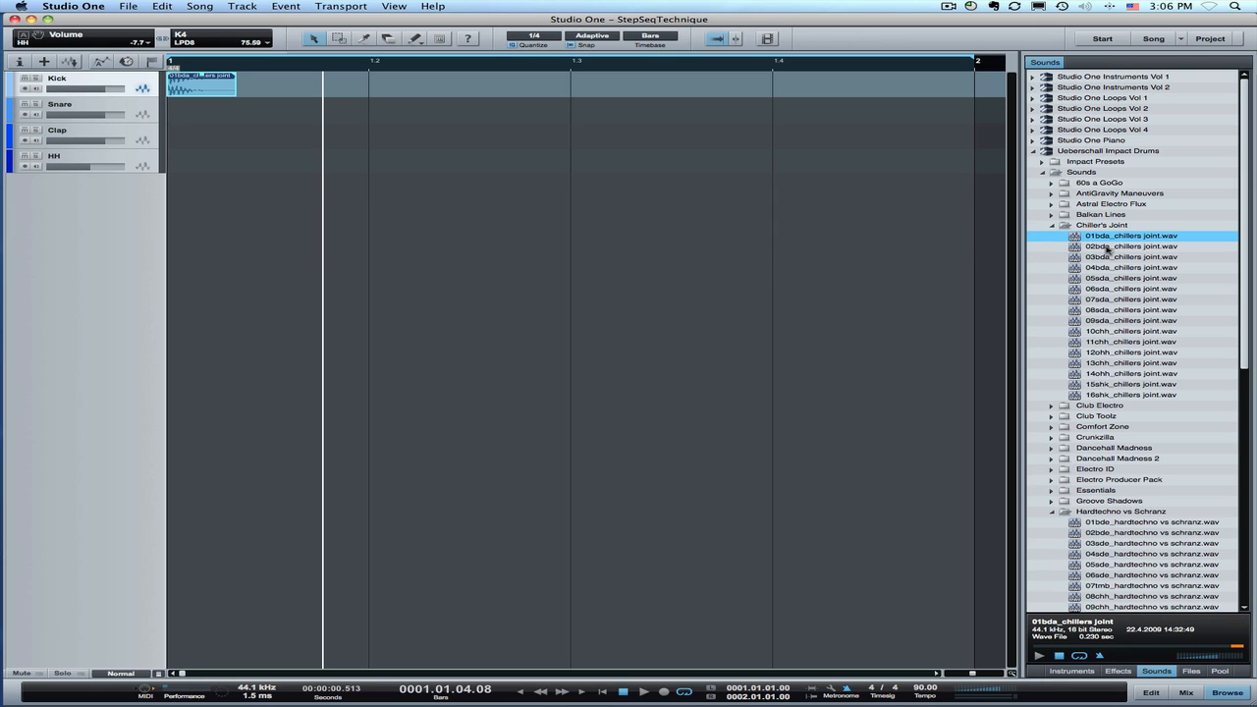
pyautogui.click(1132, 246)
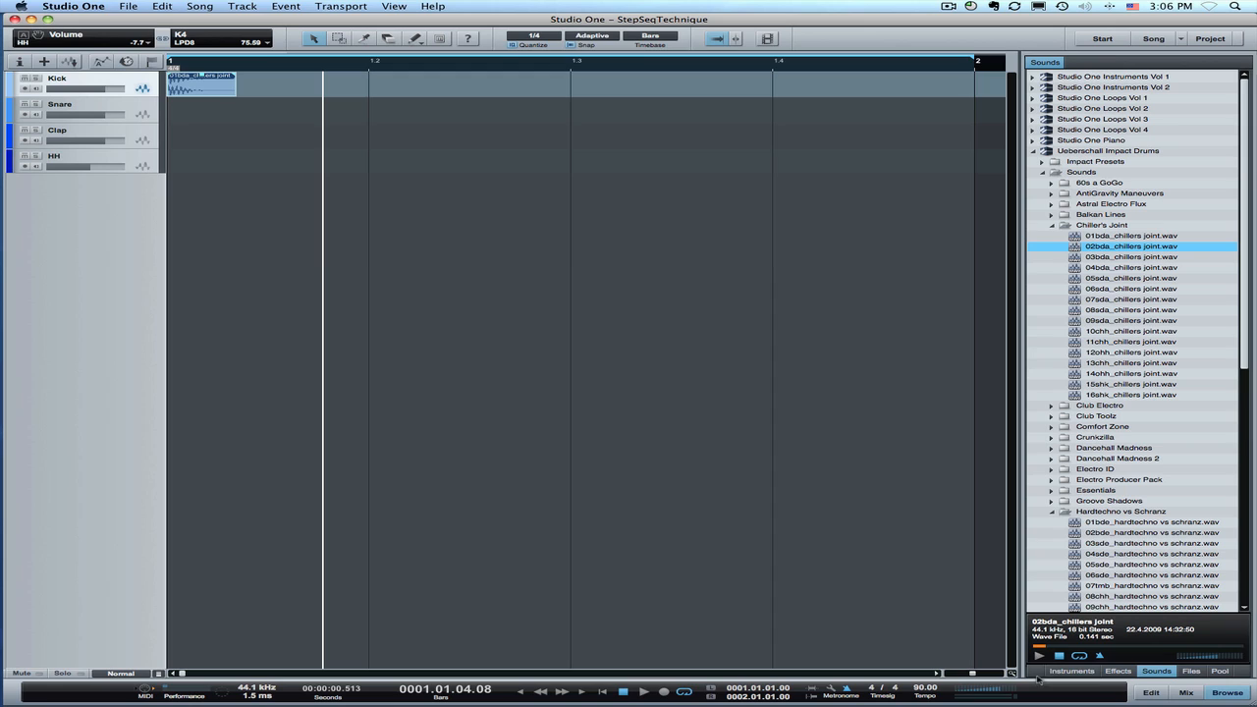
pyautogui.click(1131, 255)
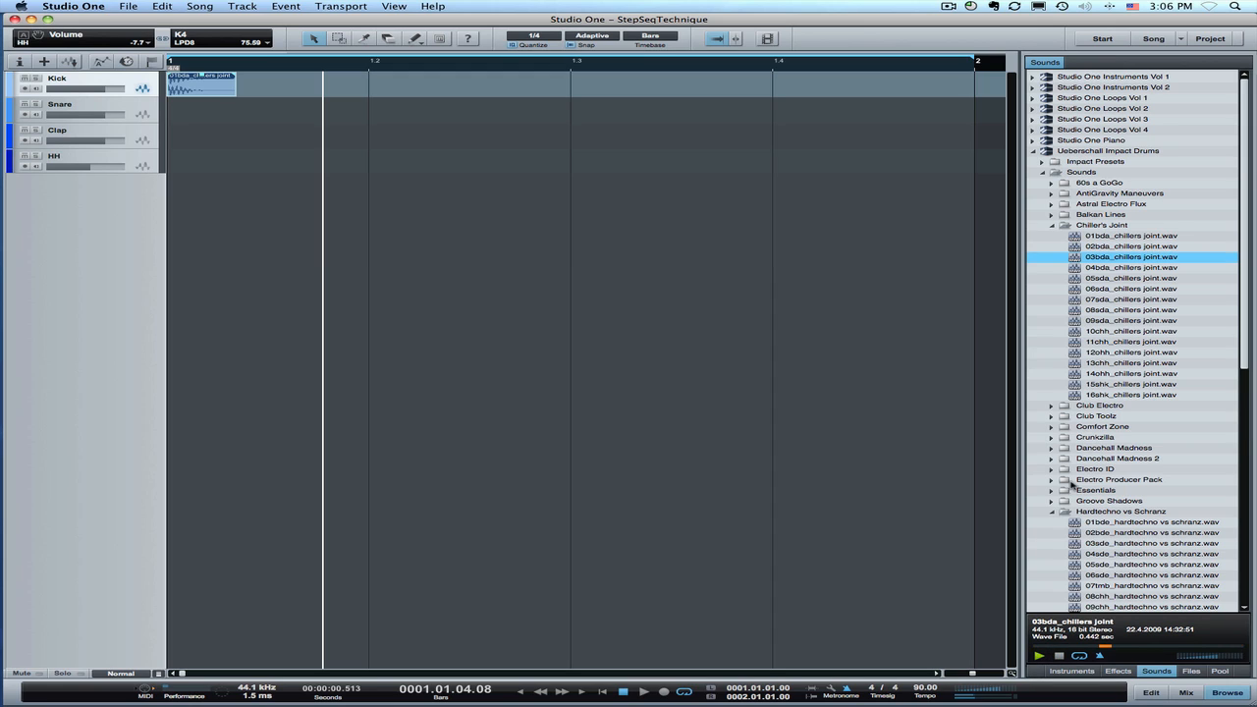
pyautogui.click(1131, 278)
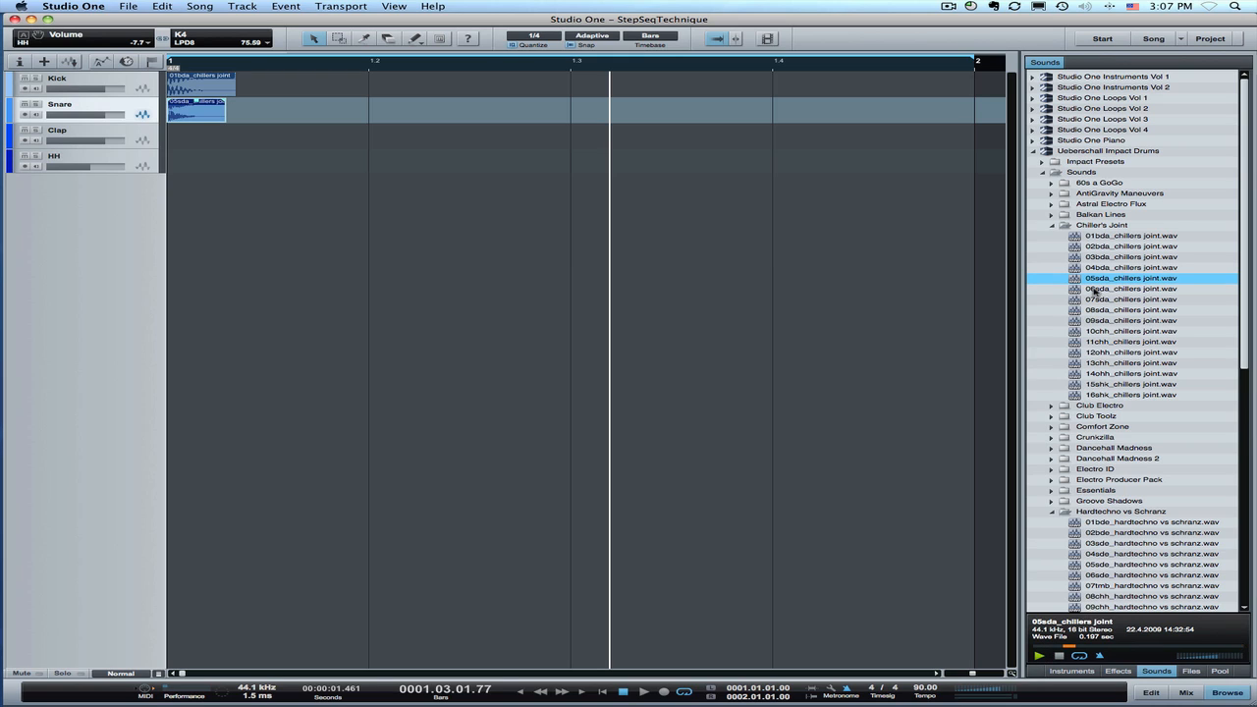
# Audition Chiller's Joint samples and settle on the hi-hat one-shot for the HH track
pyautogui.click(1129, 289)
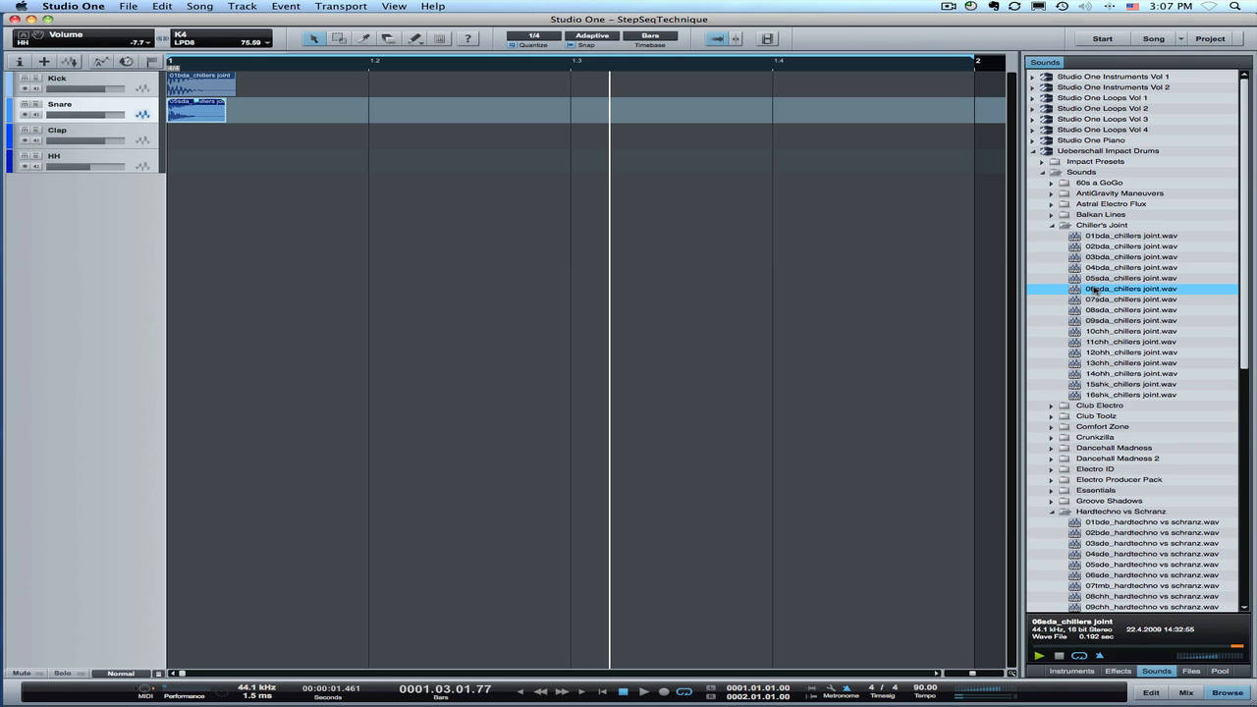
pyautogui.click(1130, 330)
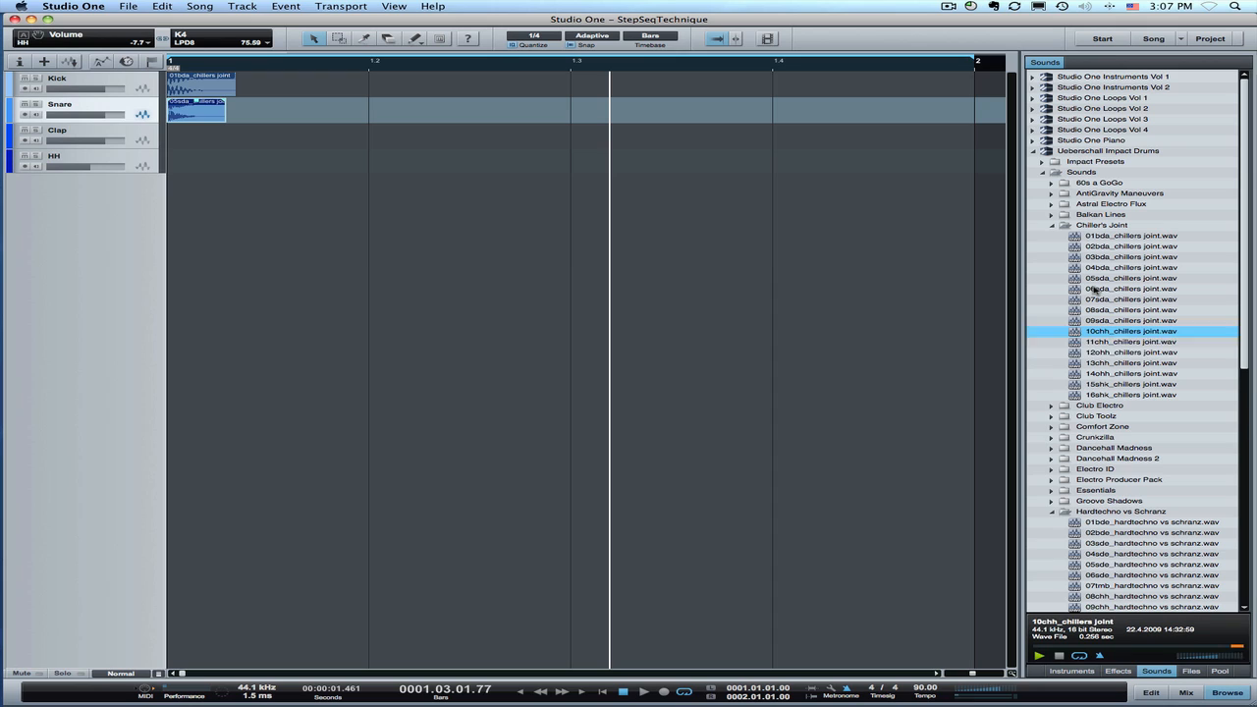
pyautogui.click(1130, 383)
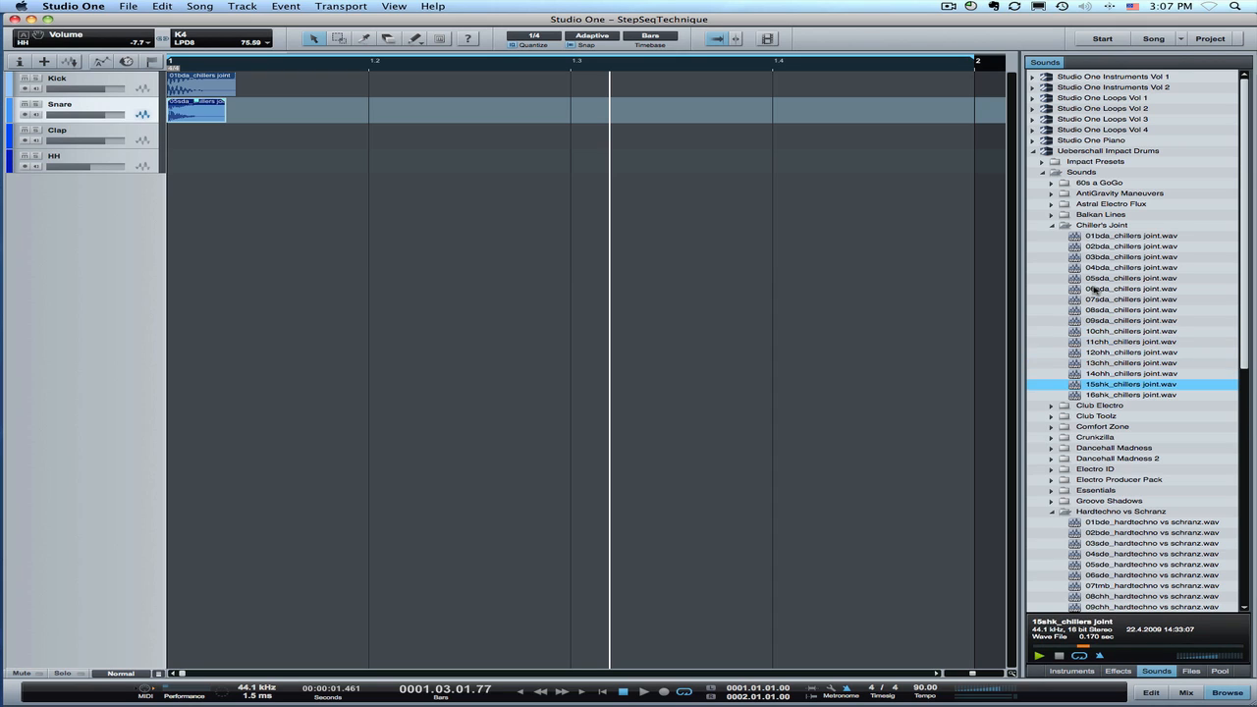
pyautogui.click(1129, 330)
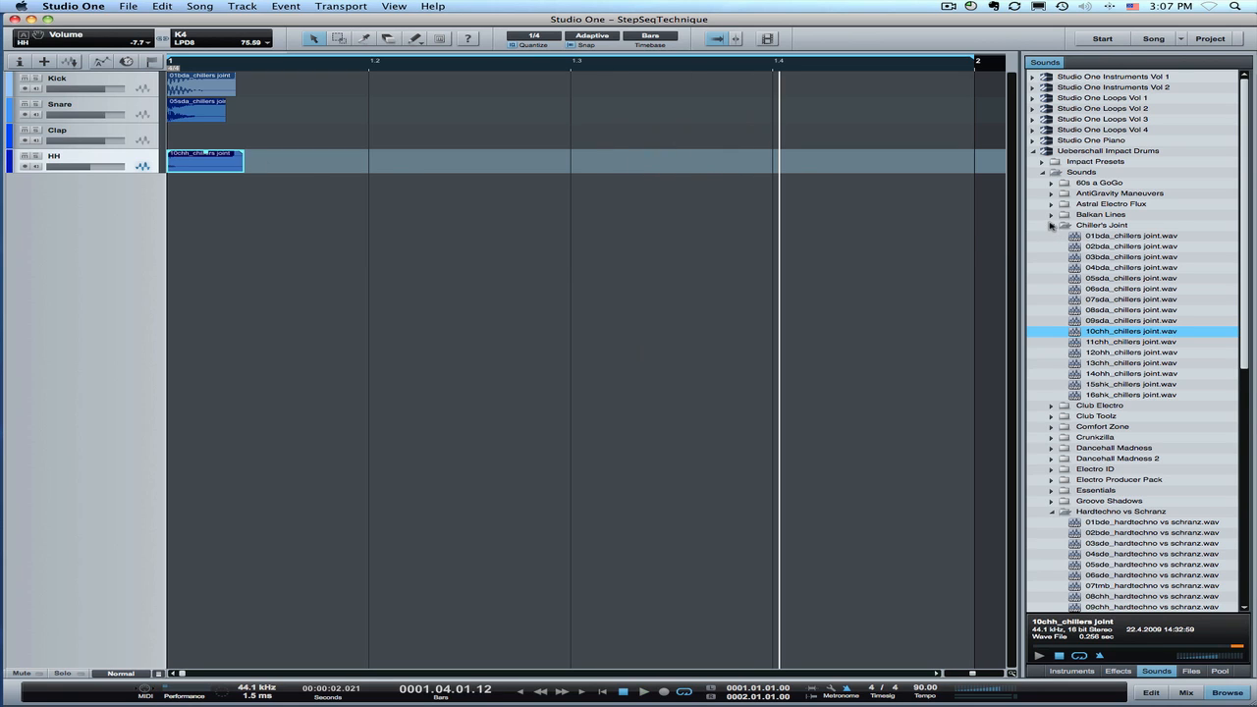
# Expand the Club Tools folder and audition a clap sample for the Clap track
pyautogui.click(1050, 224)
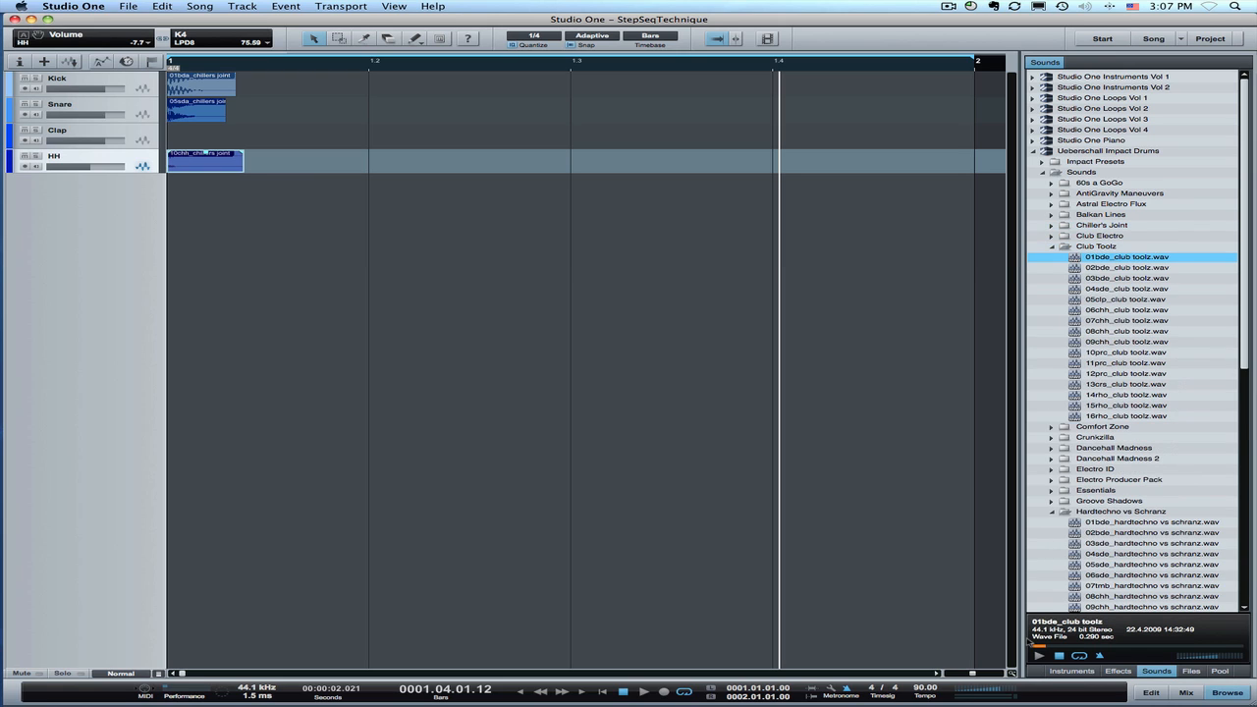
pyautogui.click(1128, 279)
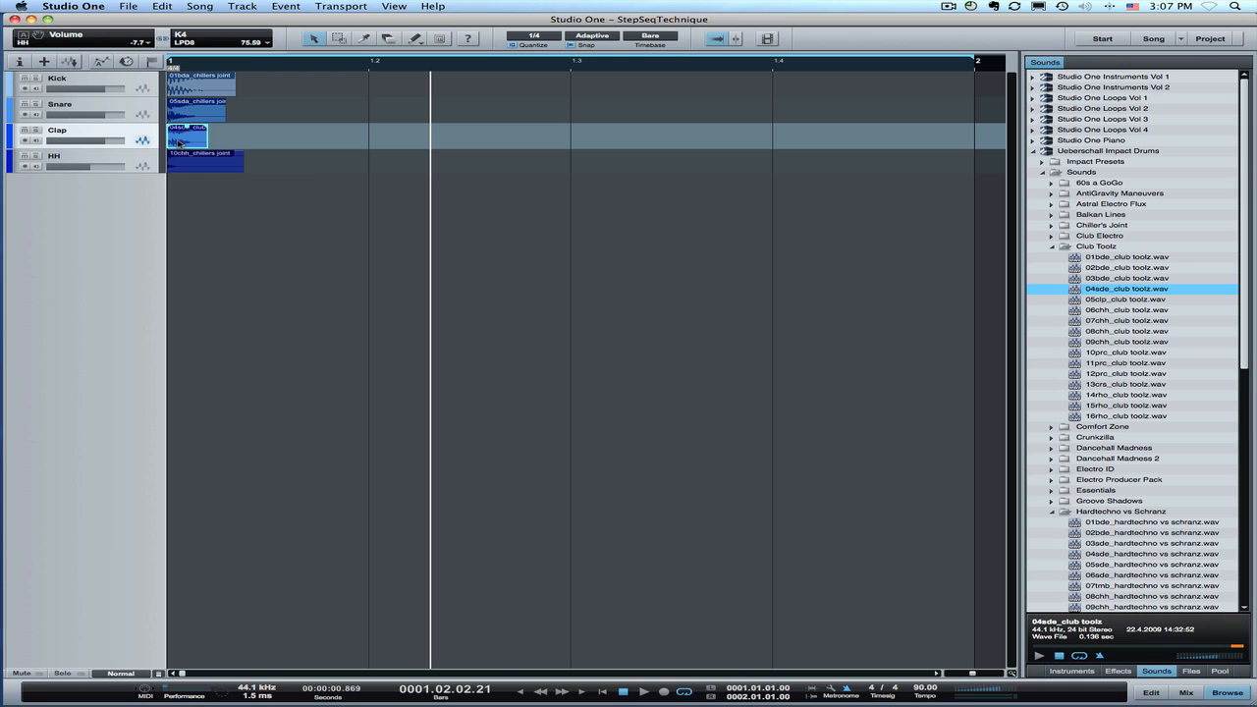
pyautogui.moveTo(287, 210)
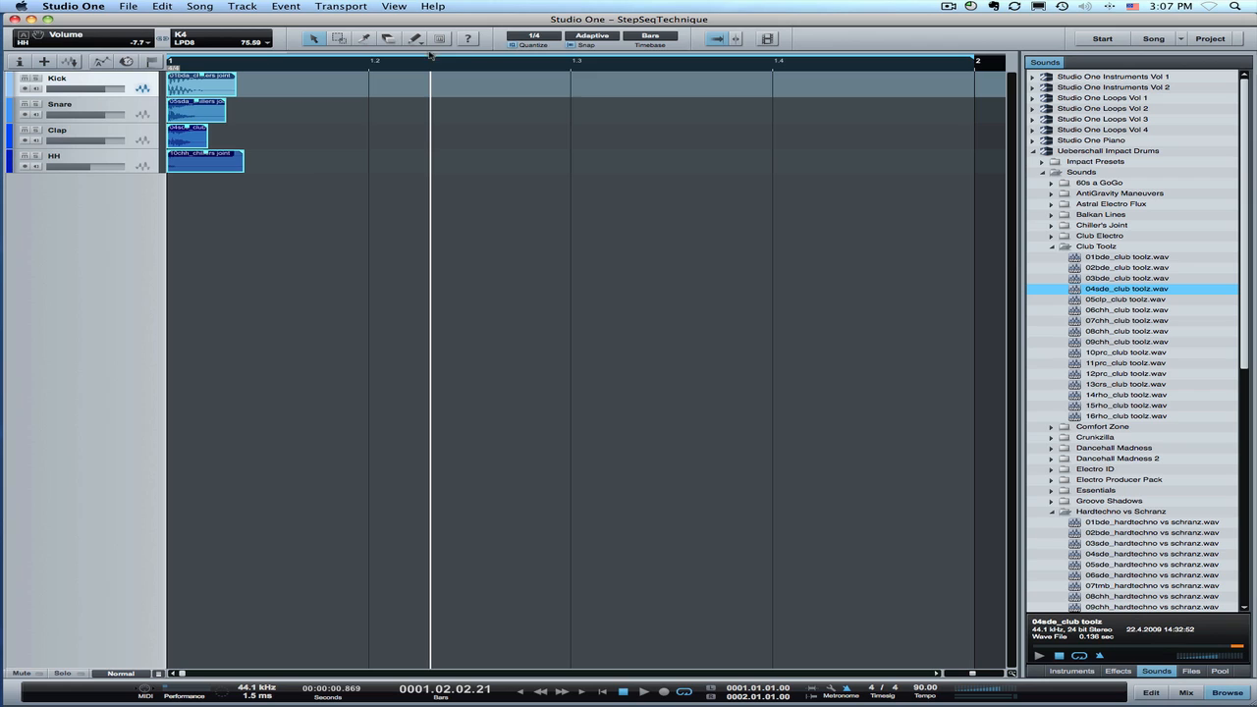
# Choose a finer quantize grid resolution from the toolbar dropdown for step editing
pyautogui.click(534, 35)
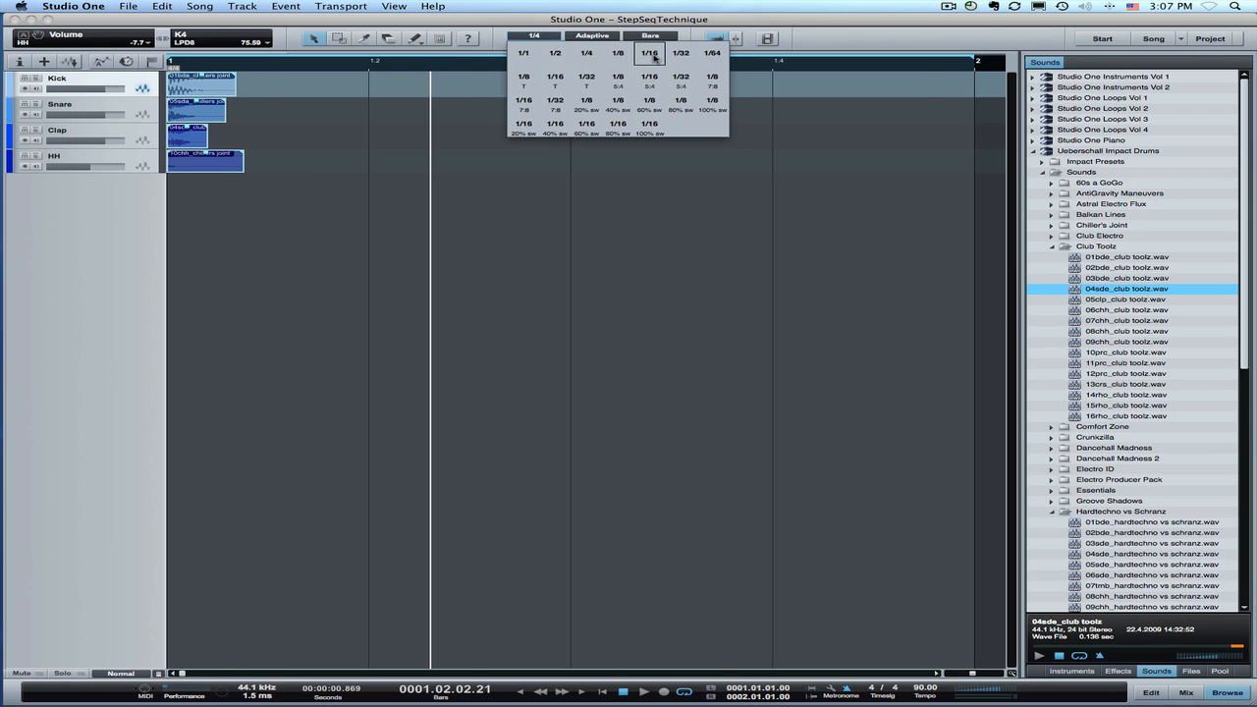
pyautogui.click(648, 51)
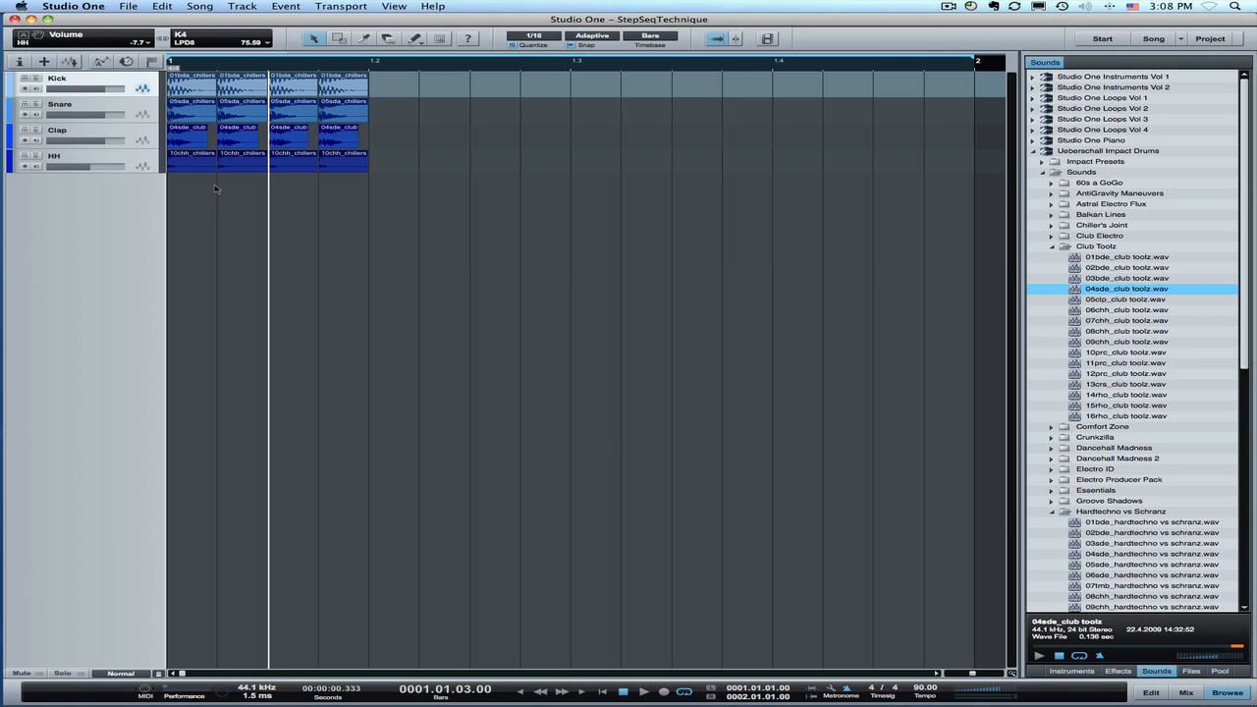
# Select the starting one-shot events so they can be duplicated across measure one
pyautogui.click(192, 74)
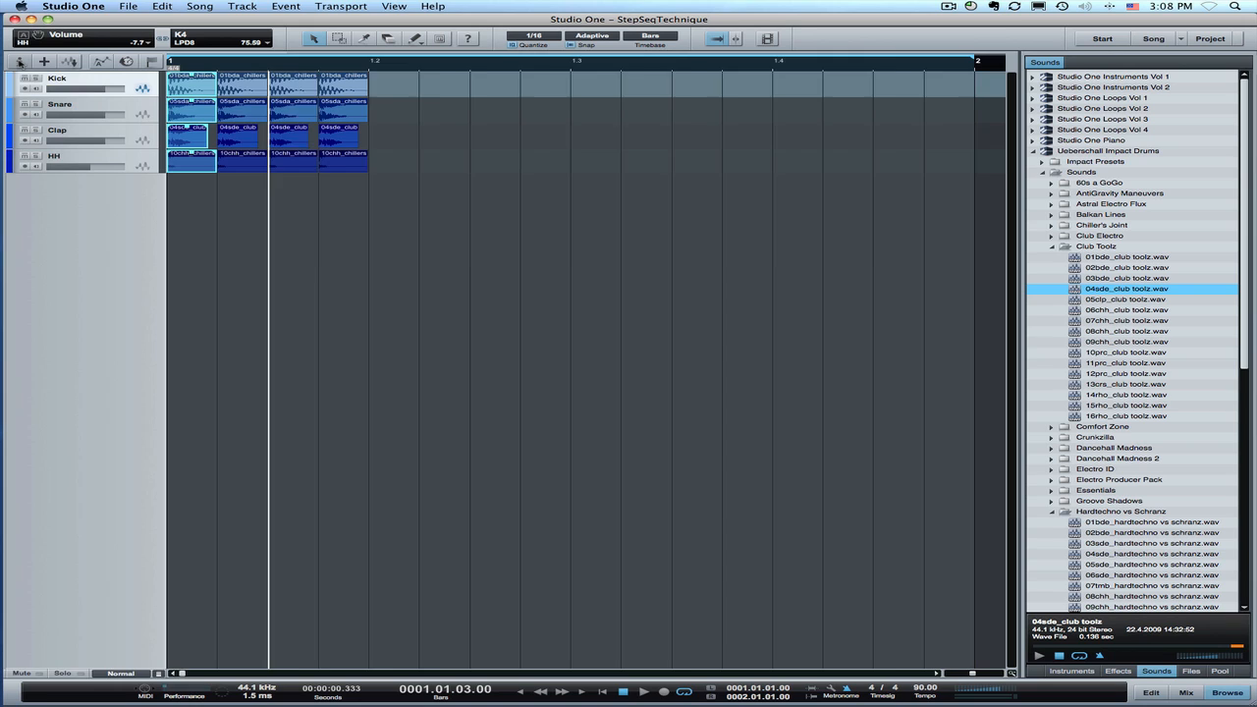
pyautogui.click(19, 61)
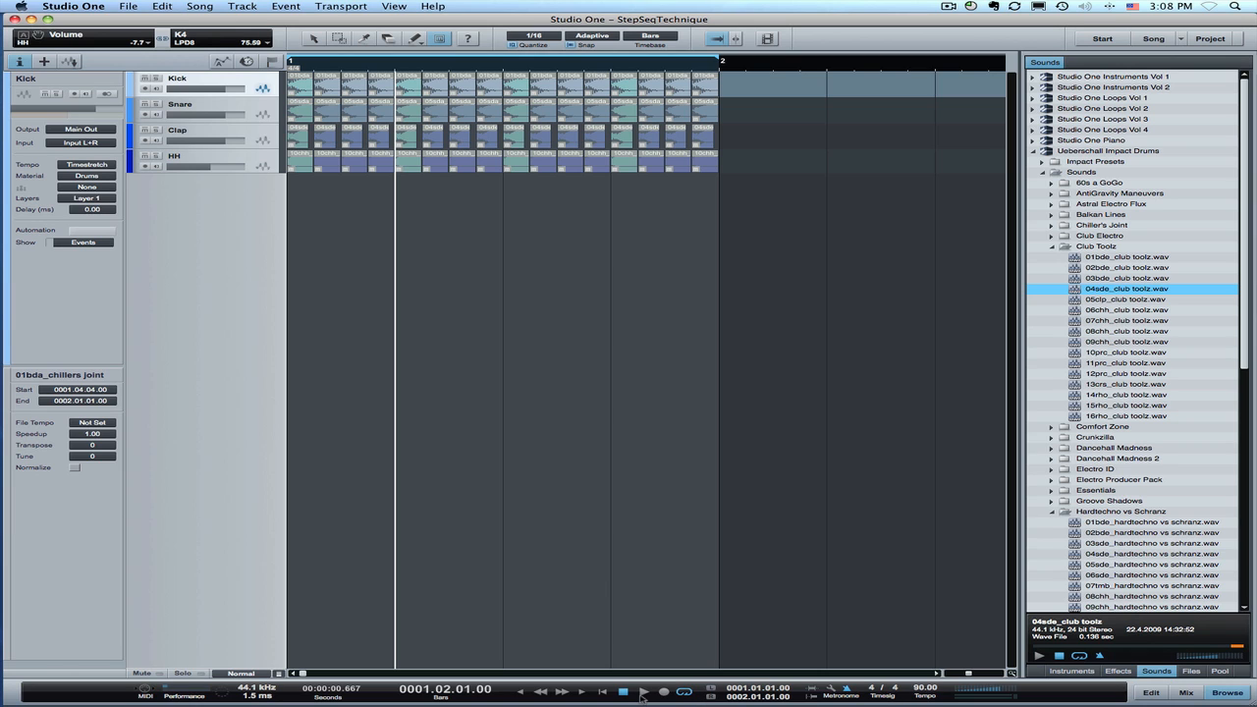
# Toggle mute on individual kick steps to shape the measure-one kick rhythm
pyautogui.click(645, 691)
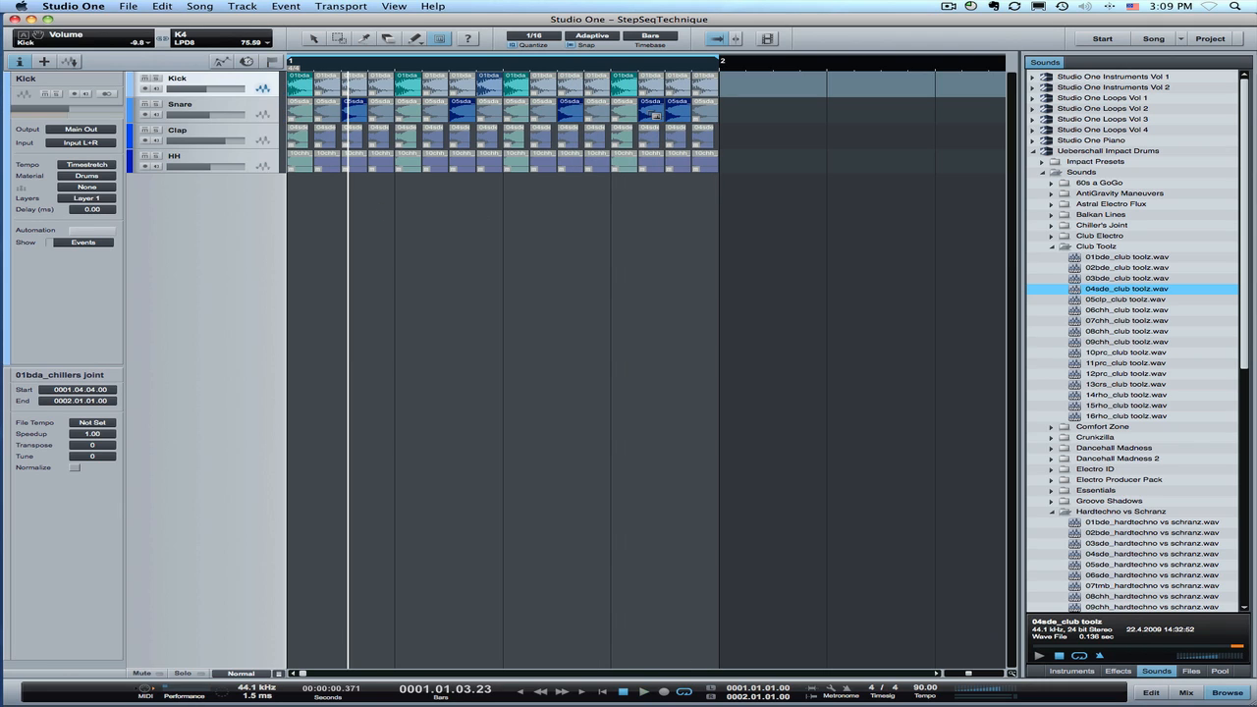
pyautogui.click(644, 691)
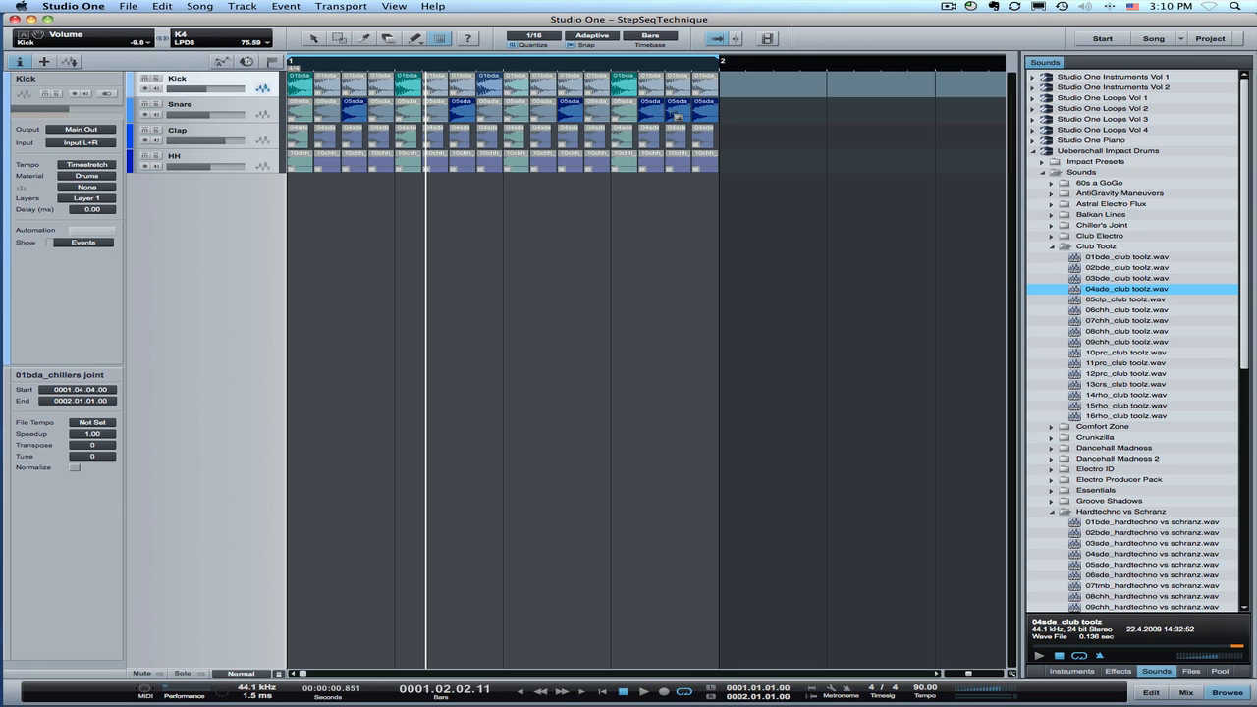
# Marquee-select several snare steps to toggle their mute state together
pyautogui.click(652, 112)
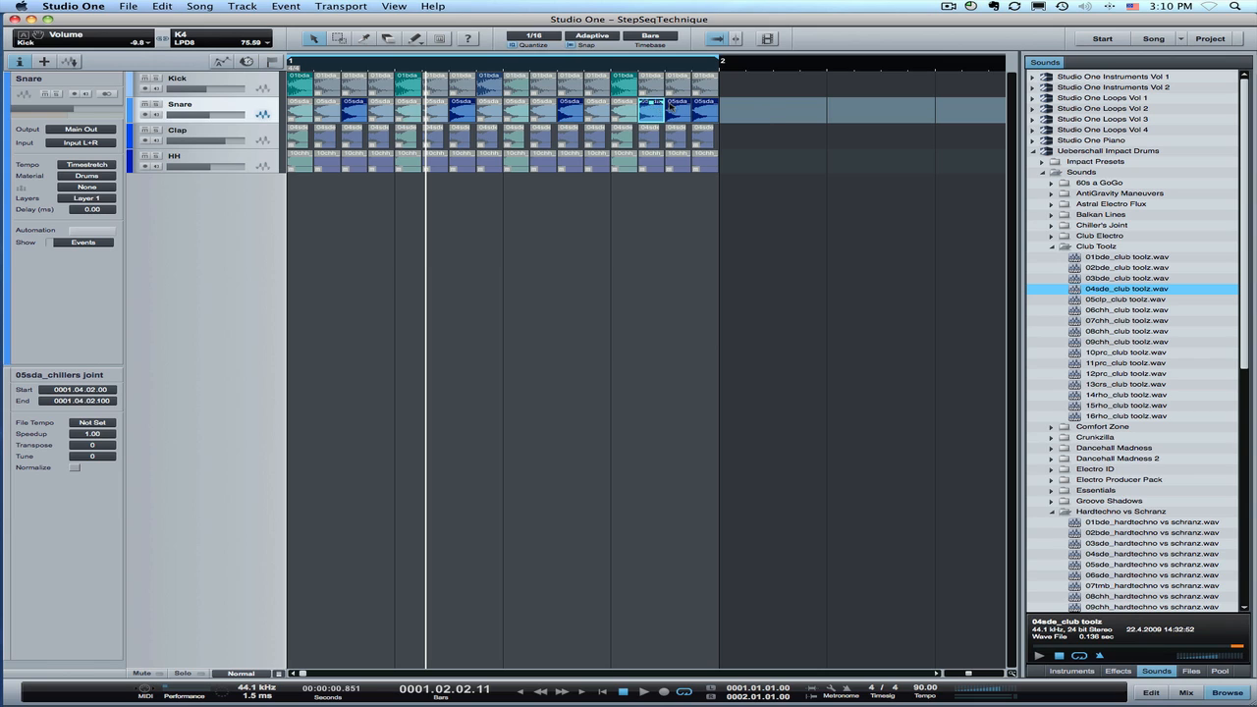
pyautogui.moveTo(678, 108); pyautogui.dragTo(678, 128)
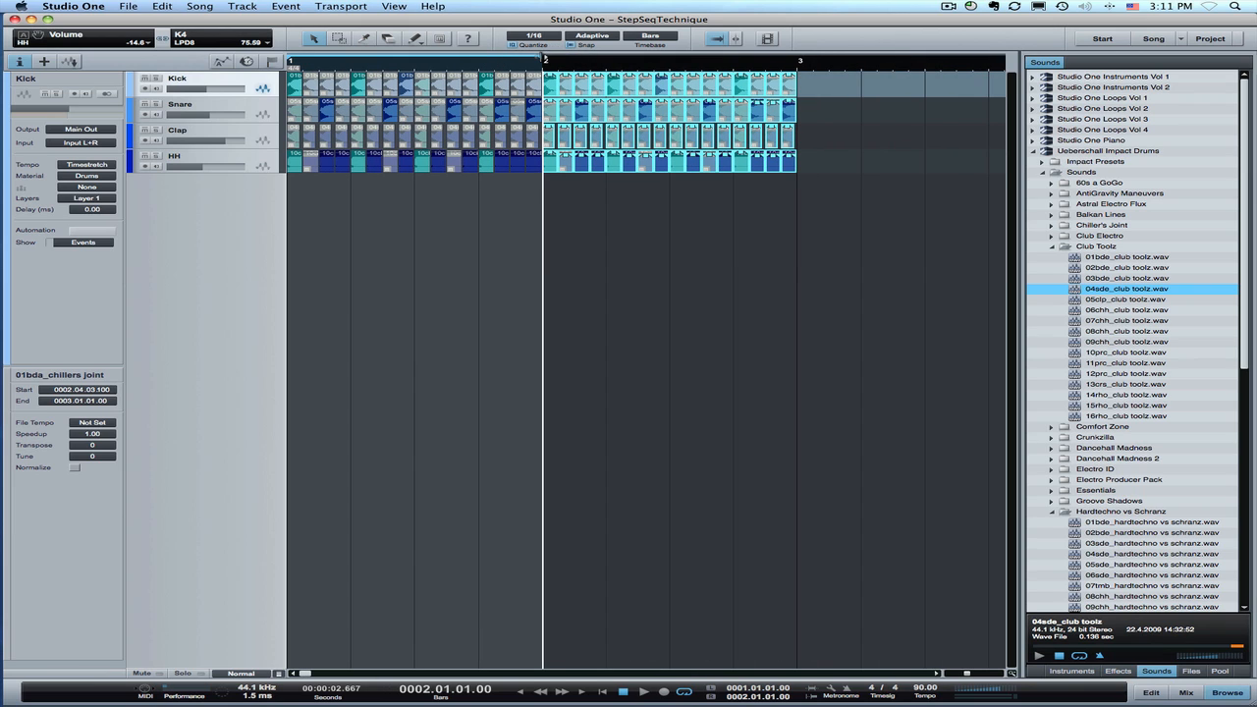
# Drag-copy the measure-one drum events into measure two on all four tracks
pyautogui.moveTo(546, 61); pyautogui.dragTo(797, 60)
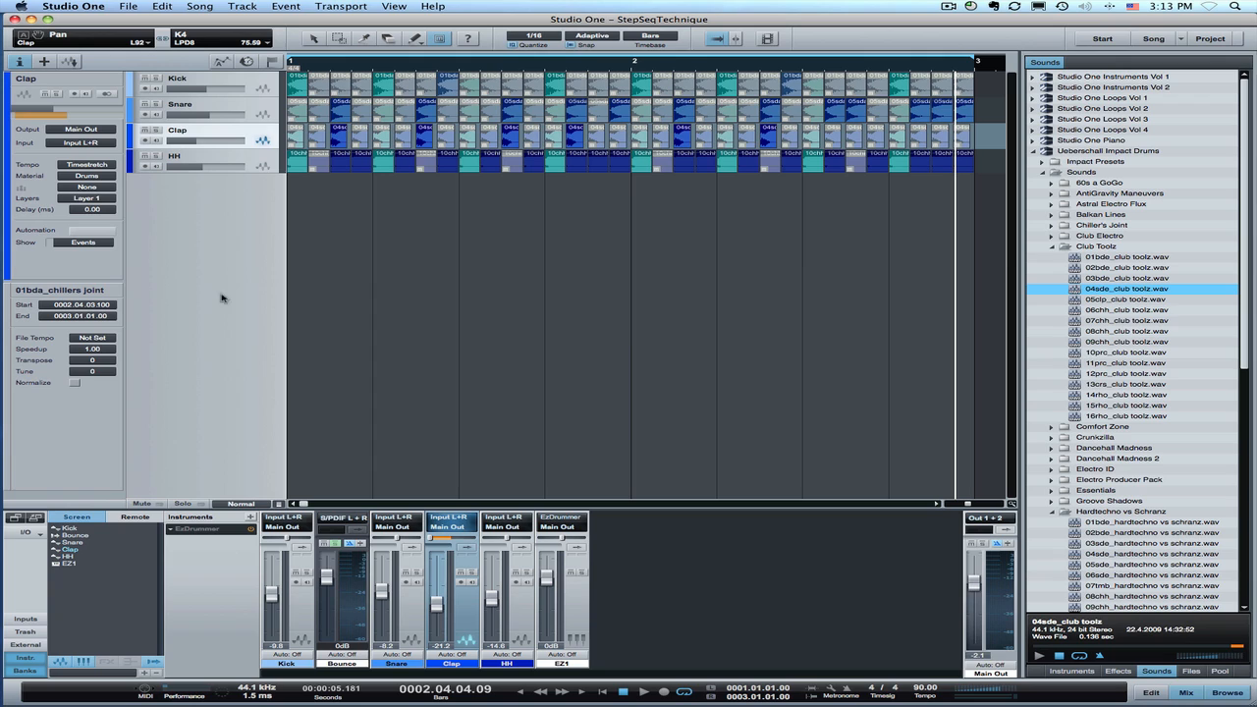
pyautogui.moveTo(434, 542)
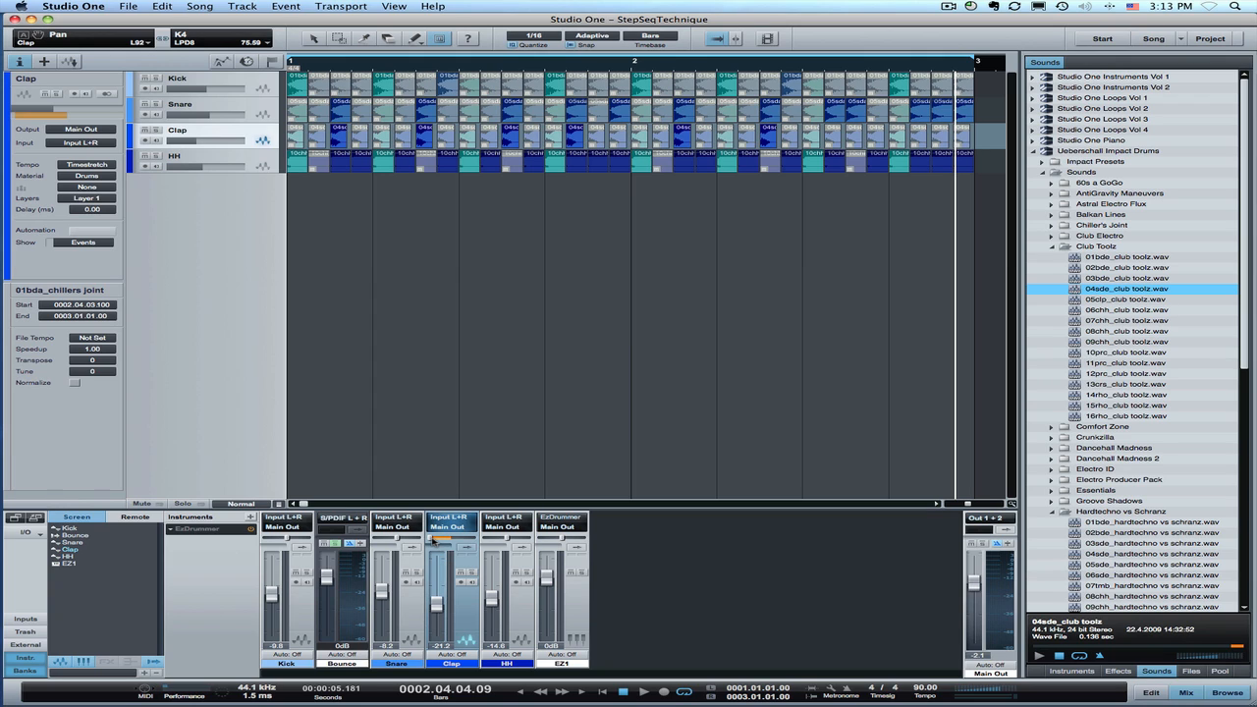
# Drag the Clap channel's pan control off-centre in the Mix console
pyautogui.moveTo(451, 541); pyautogui.dragTo(468, 540)
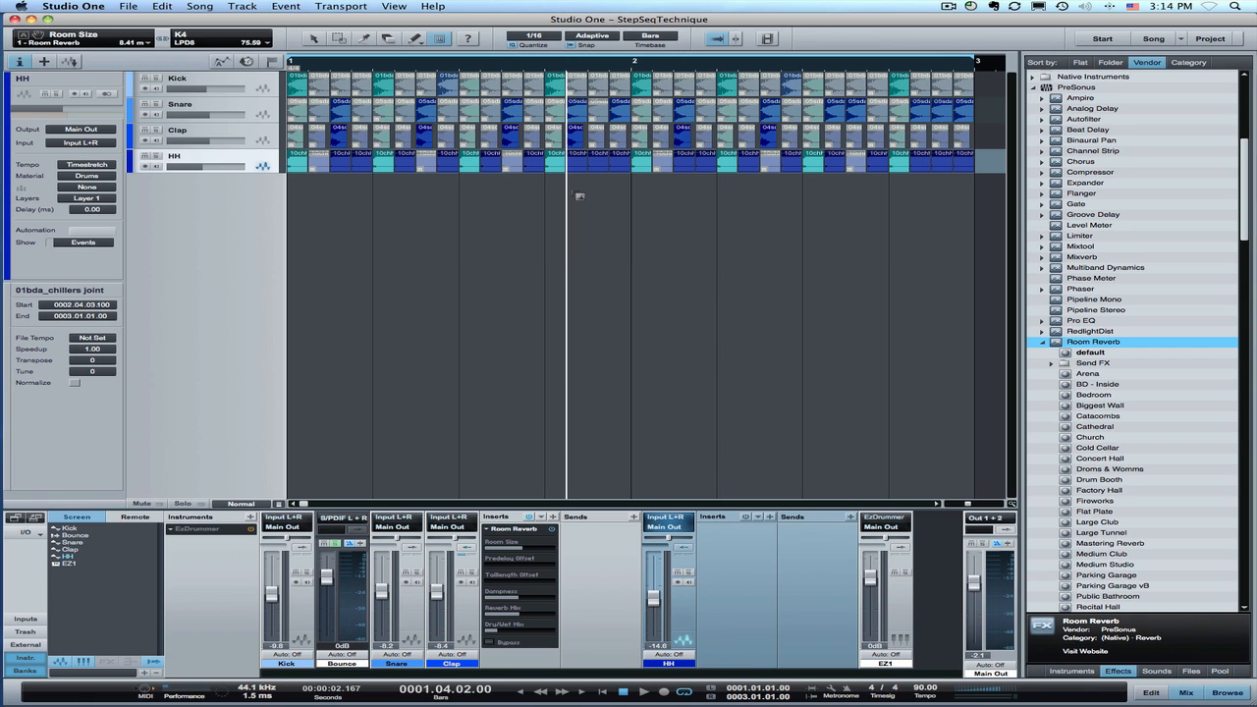
pyautogui.moveTo(992, 201)
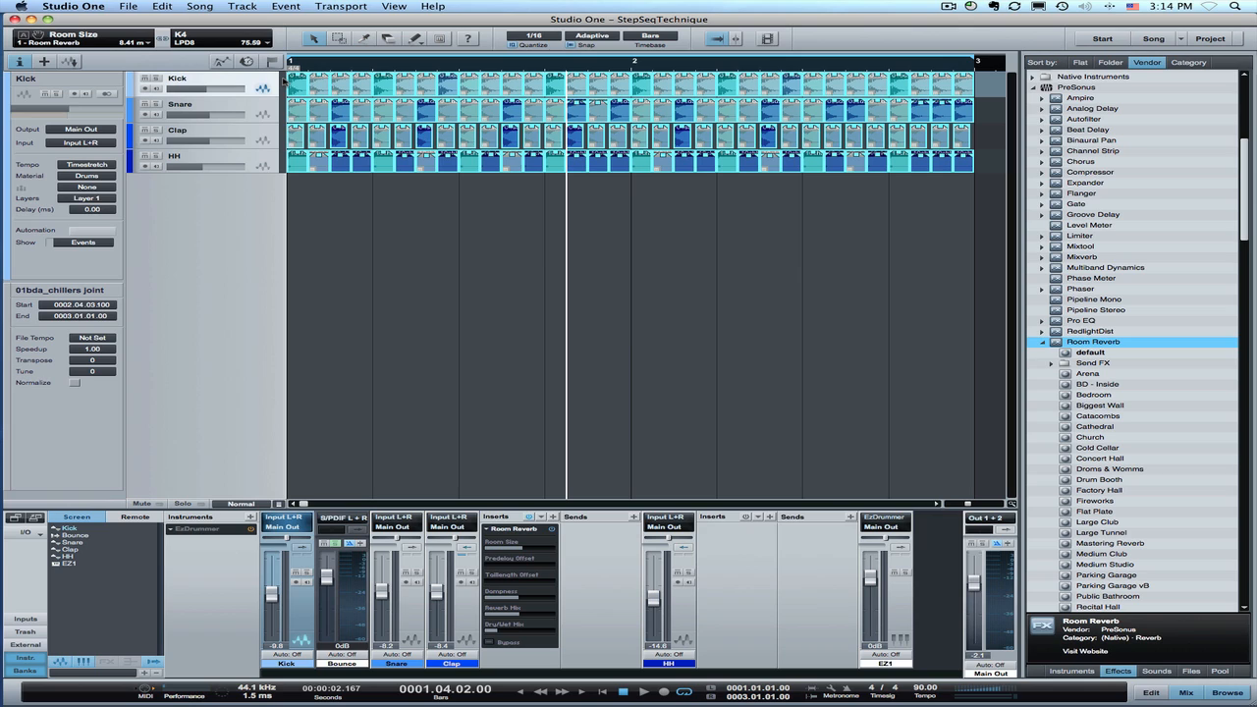
pyautogui.moveTo(522, 37)
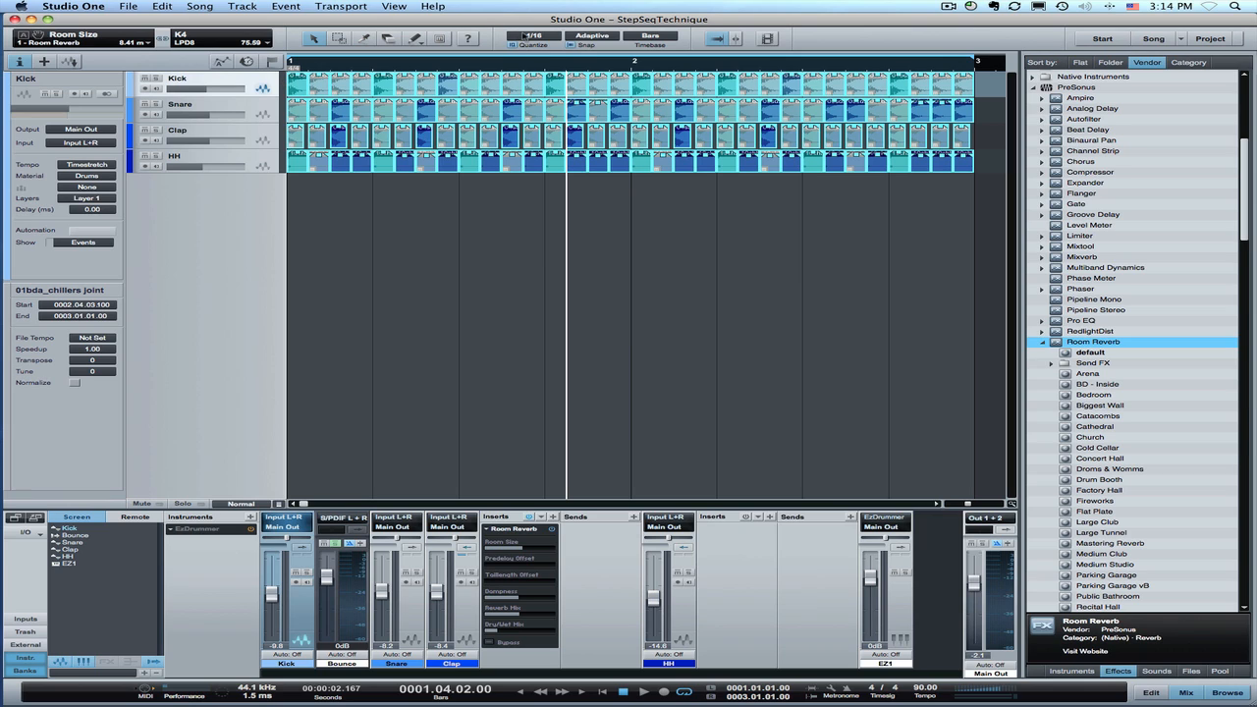
# Reopen the quantize grid choices to apply swing quantize to the pattern
pyautogui.click(535, 36)
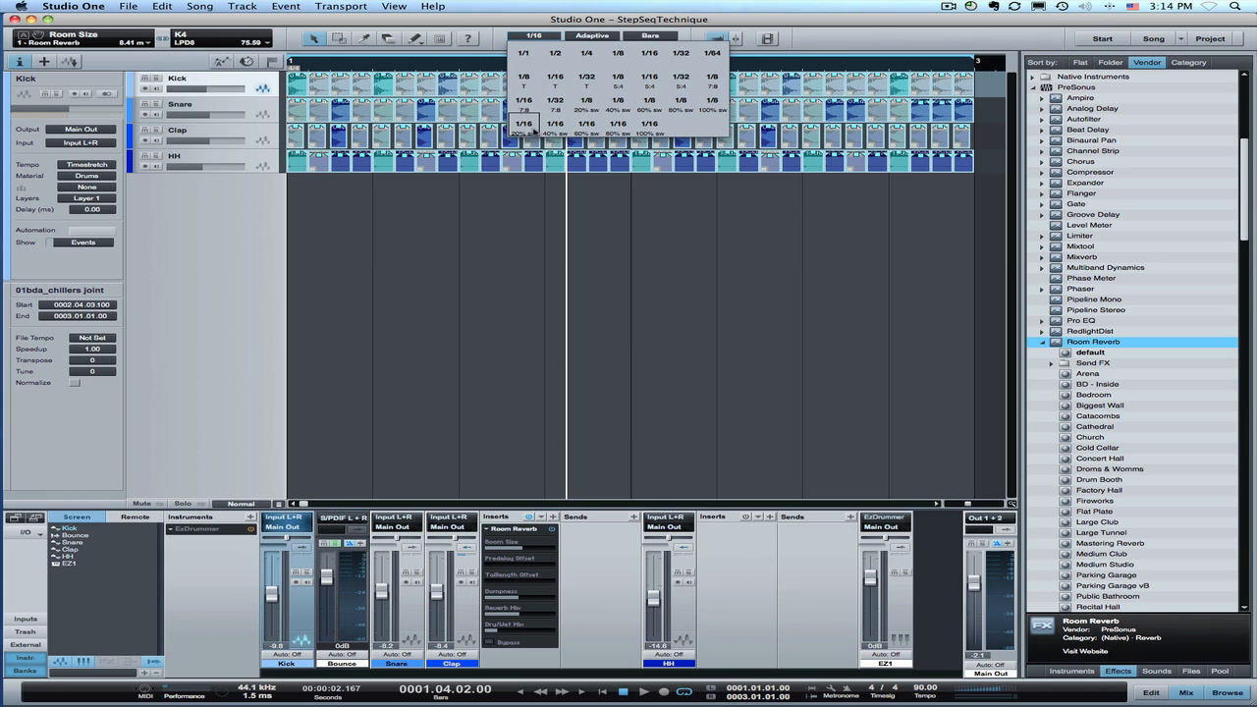
# Quantize all drum event starts to a swung 1/16 grid
pyautogui.click(522, 127)
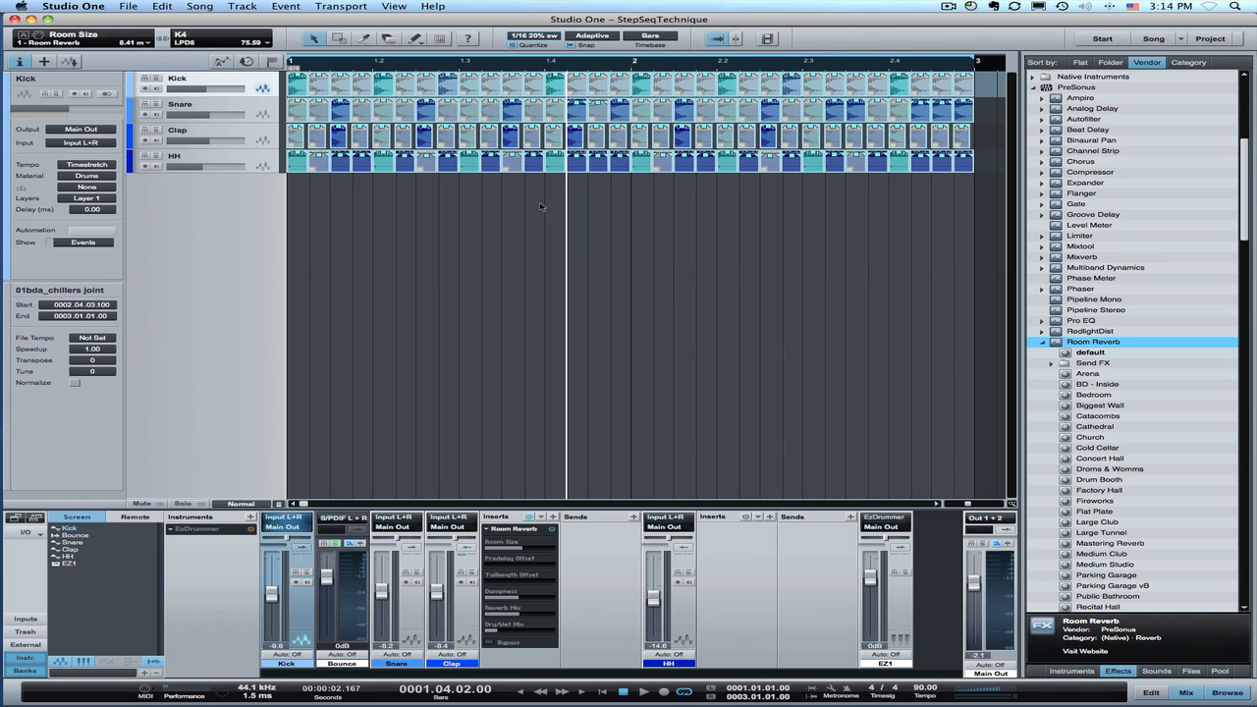
pyautogui.rightClick(509, 116)
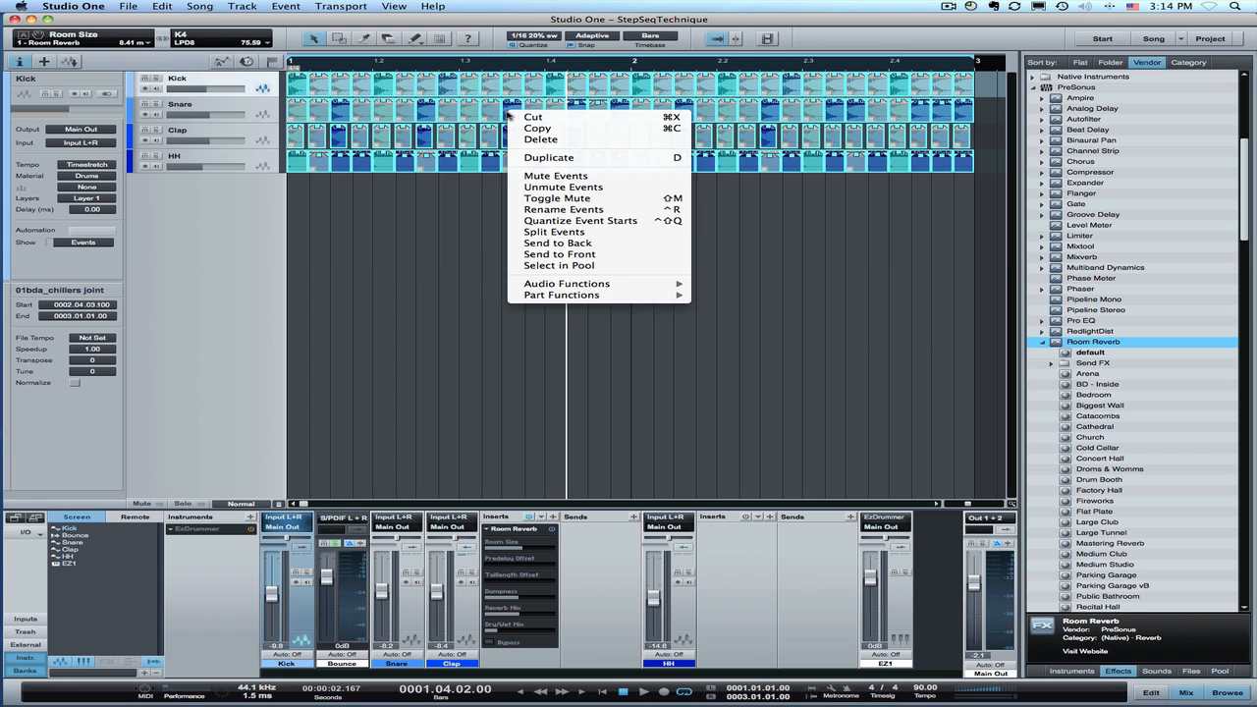
pyautogui.moveTo(580, 220)
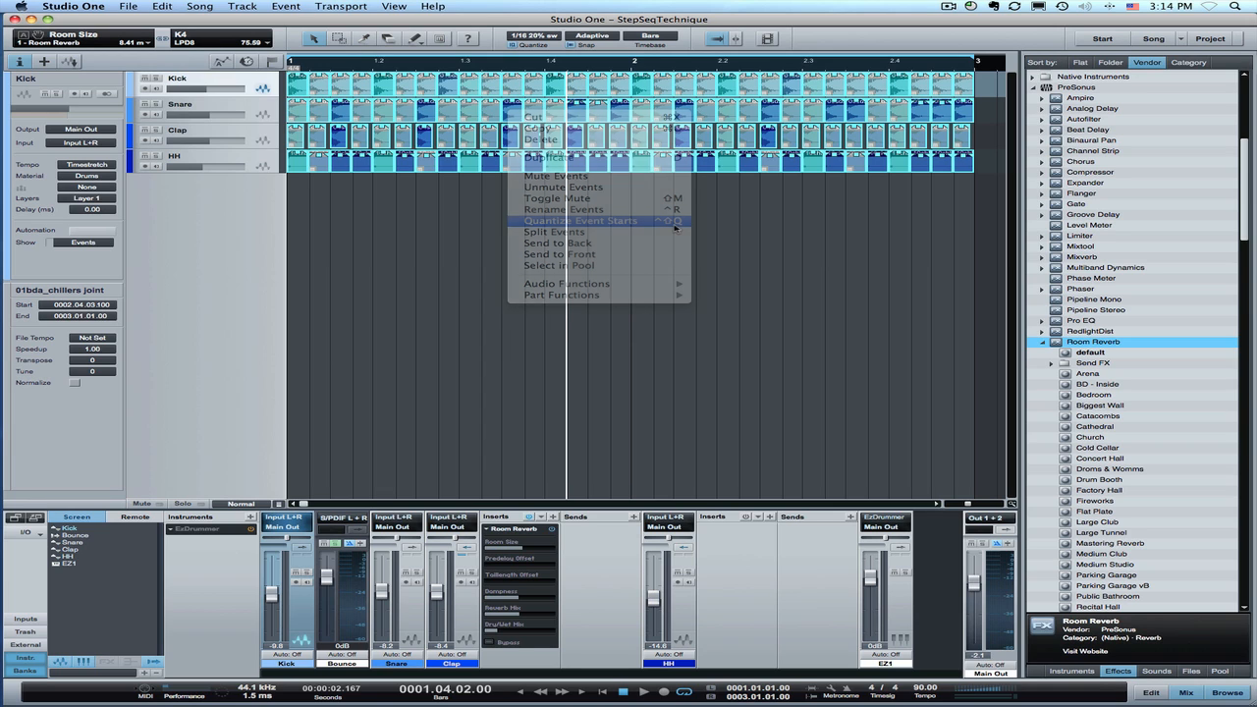
pyautogui.click(580, 220)
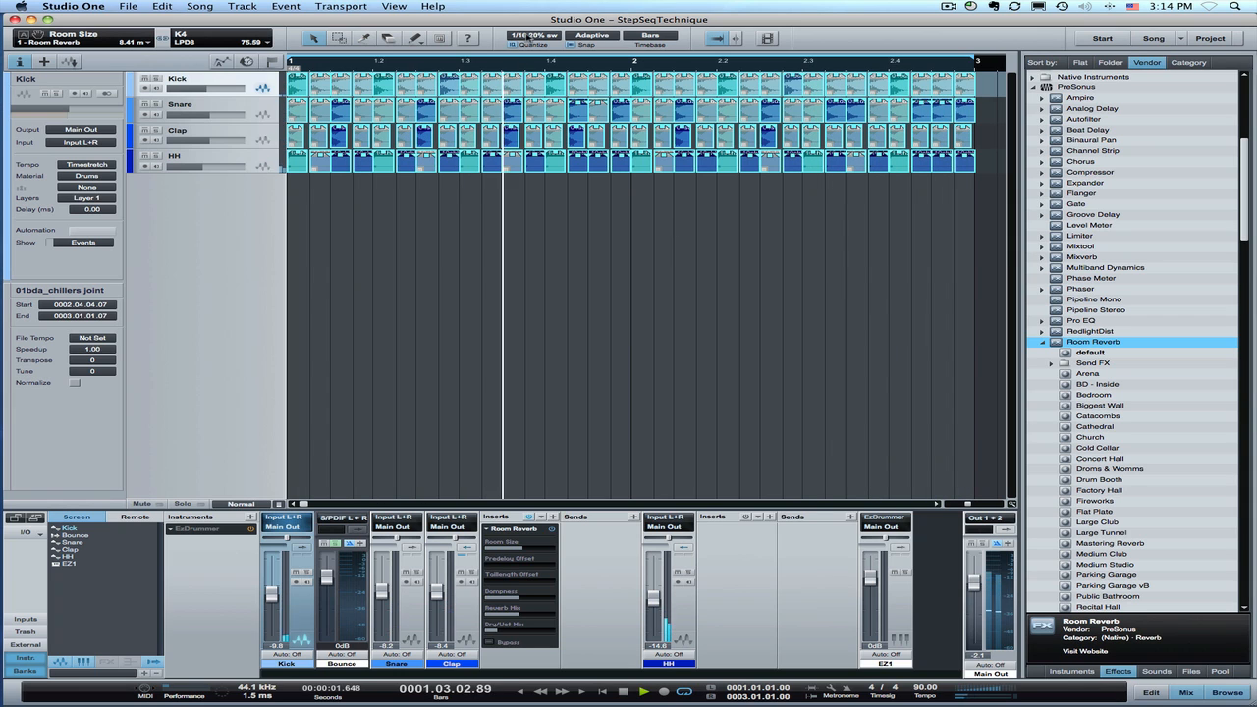
# Adjust the quantize grid to a different swing amount
pyautogui.click(531, 35)
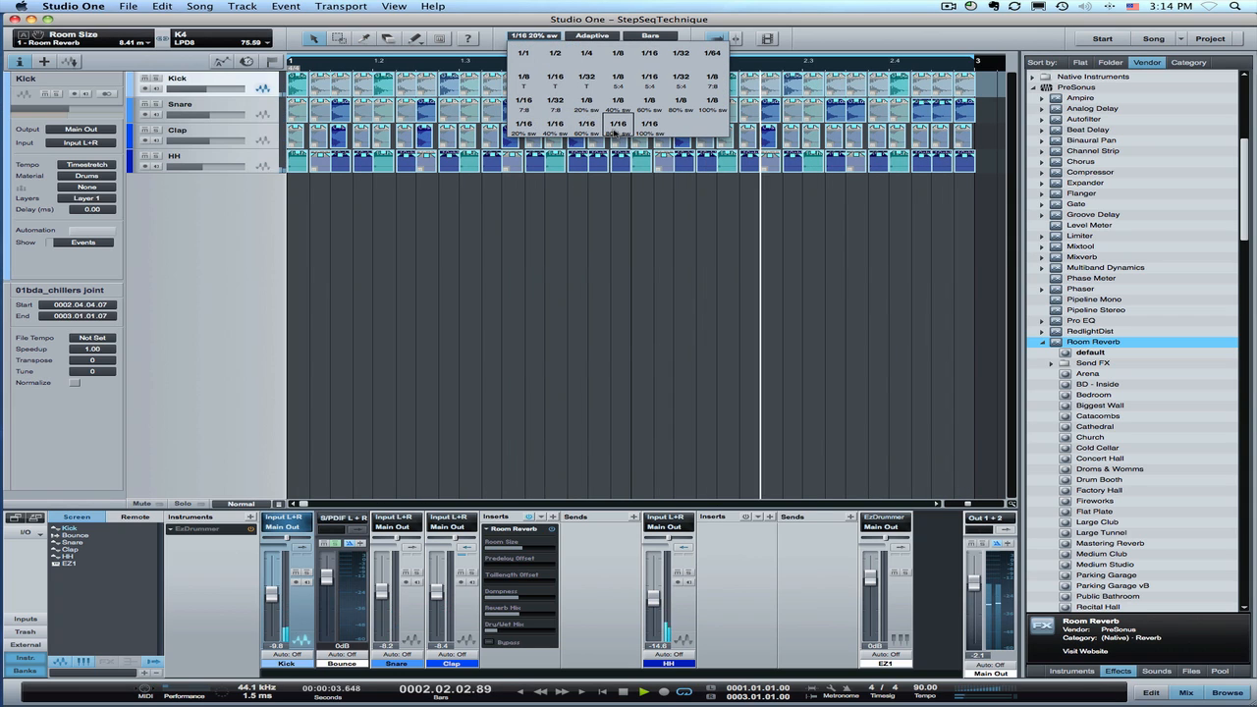
pyautogui.click(617, 134)
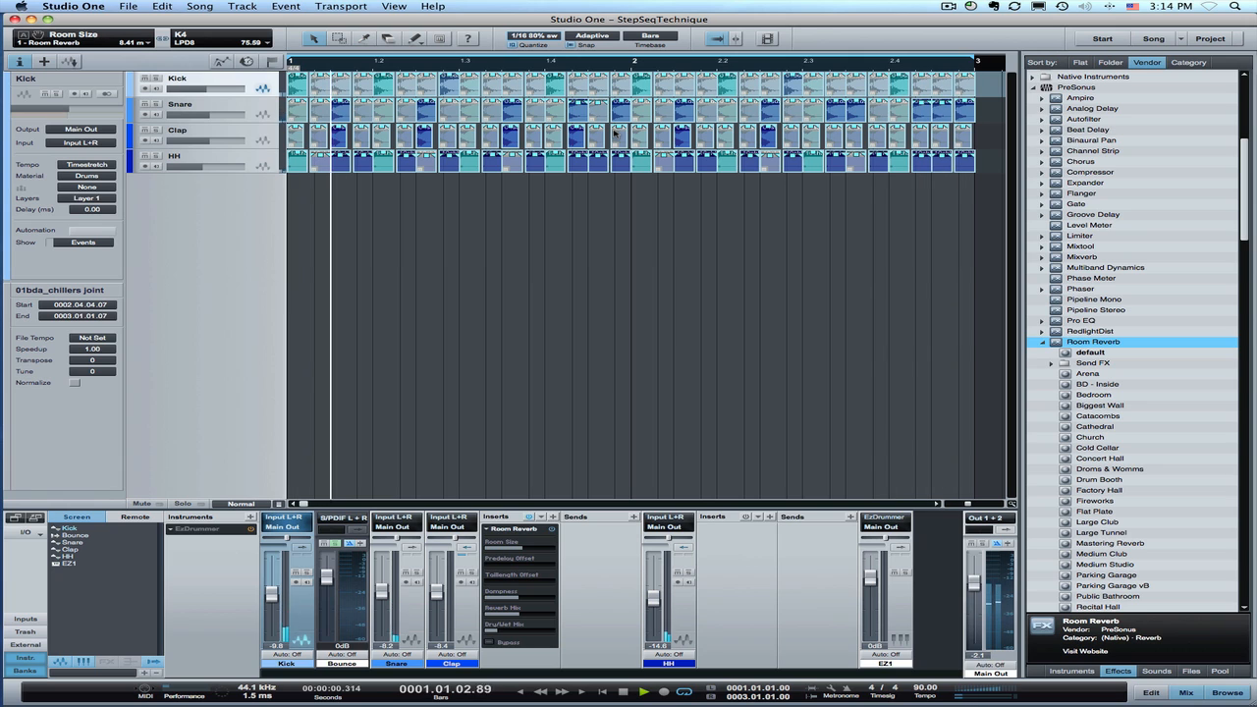